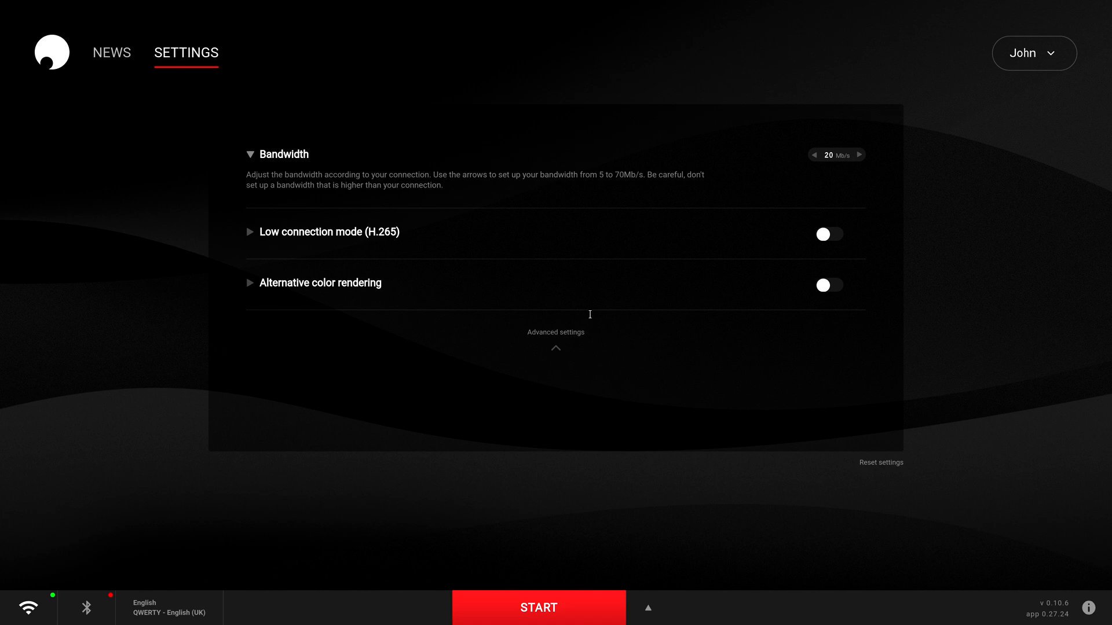
mouse_move(604, 225)
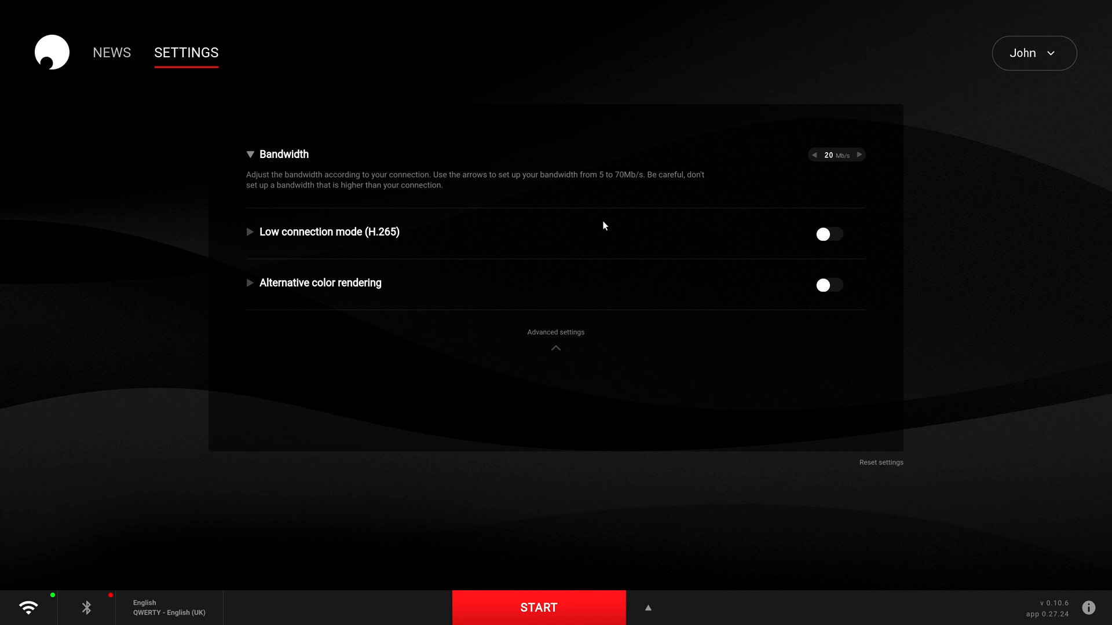
mouse_move(601, 226)
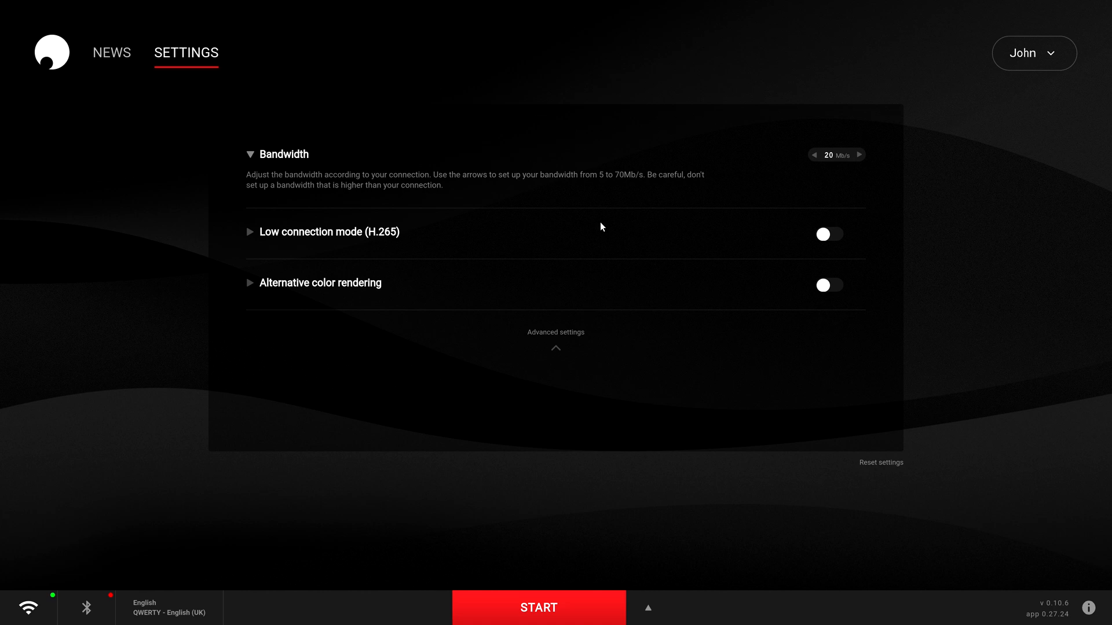
mouse_move(603, 225)
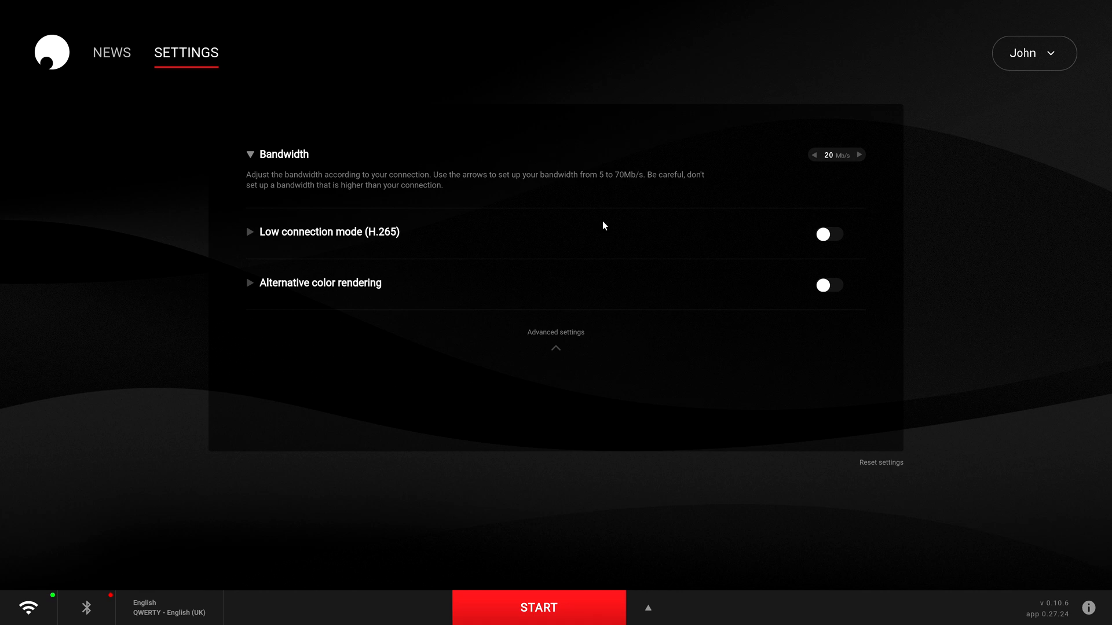
mouse_move(953, 127)
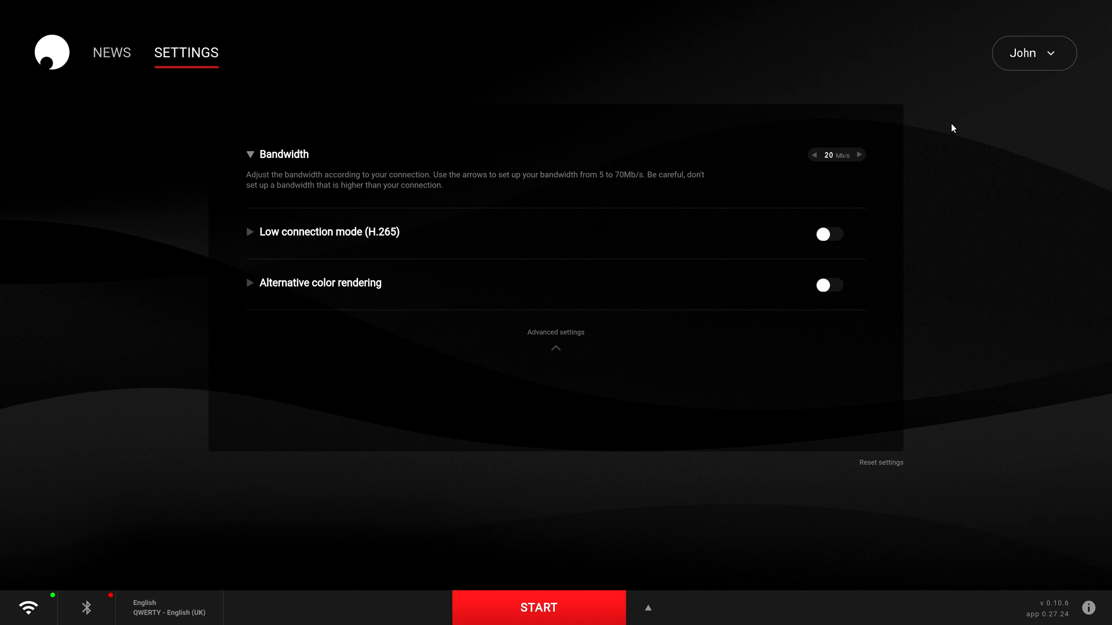
mouse_move(1033, 54)
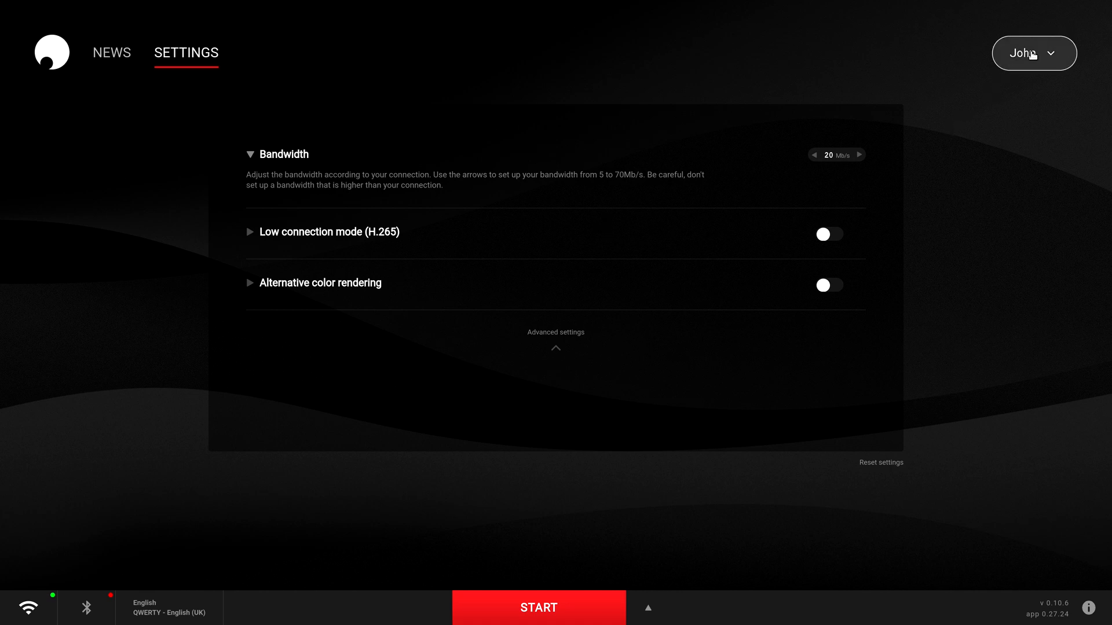
Choose Beta under Switch version to in the account dropdown.
click(1033, 54)
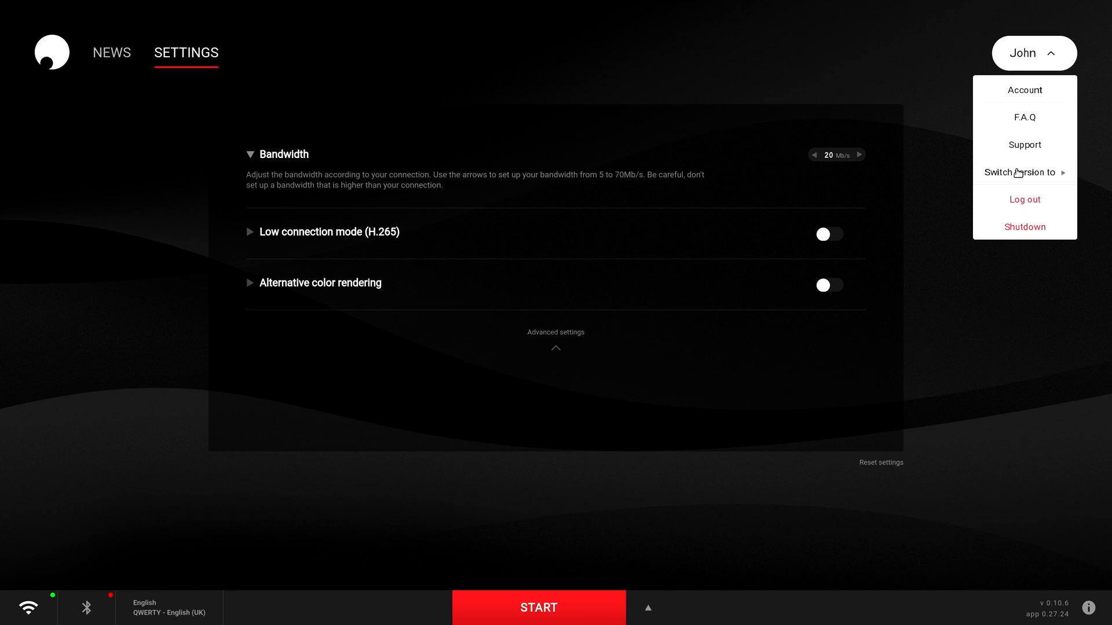
click(1020, 173)
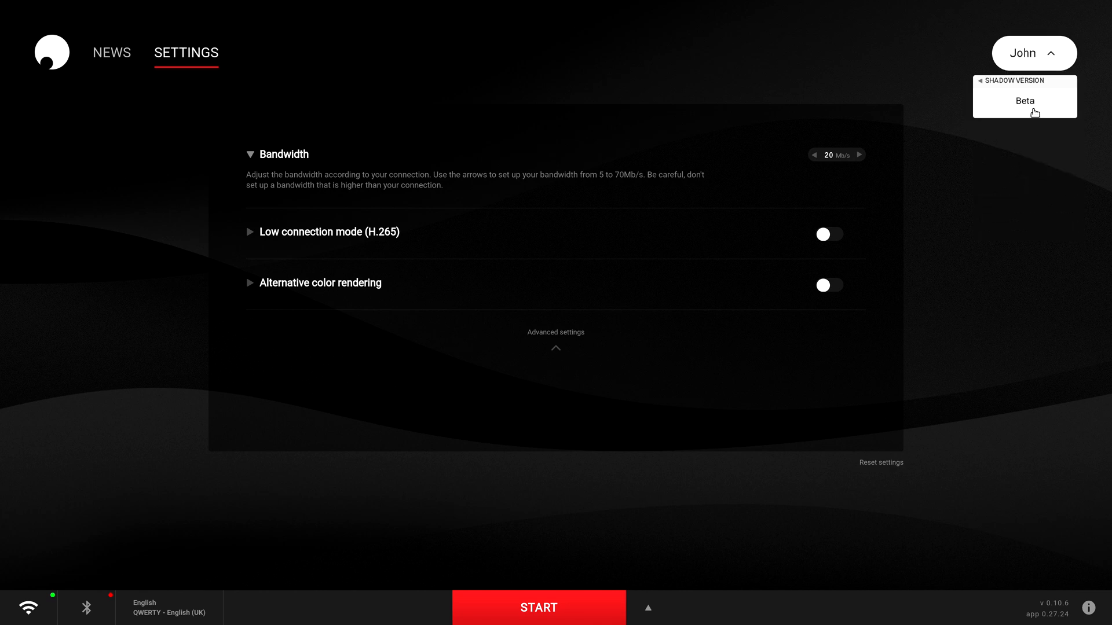
click(1023, 101)
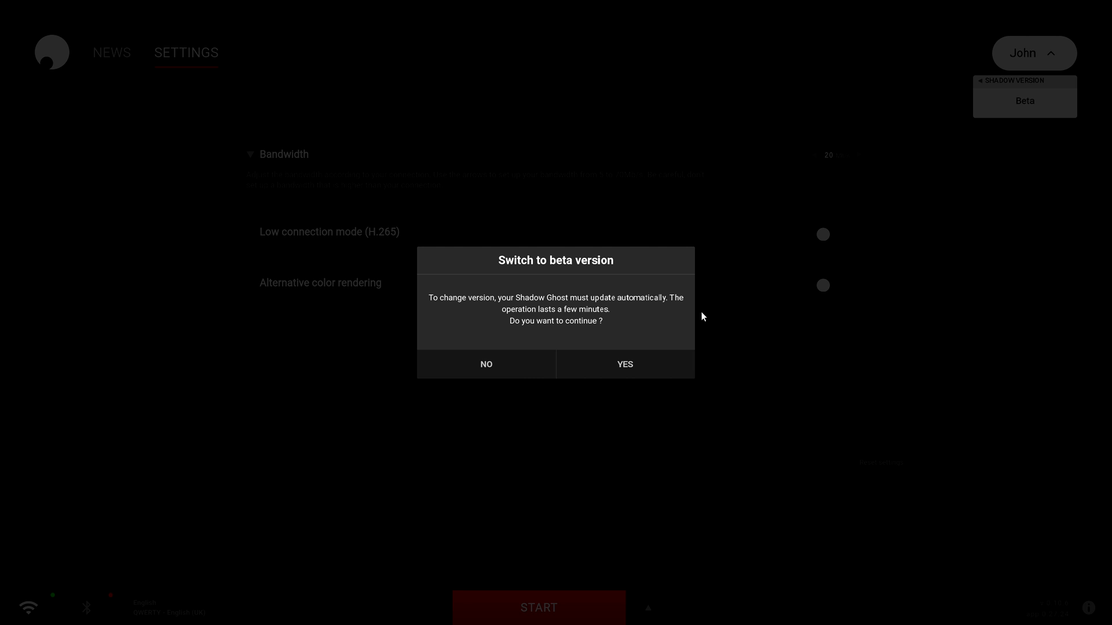
mouse_move(681, 329)
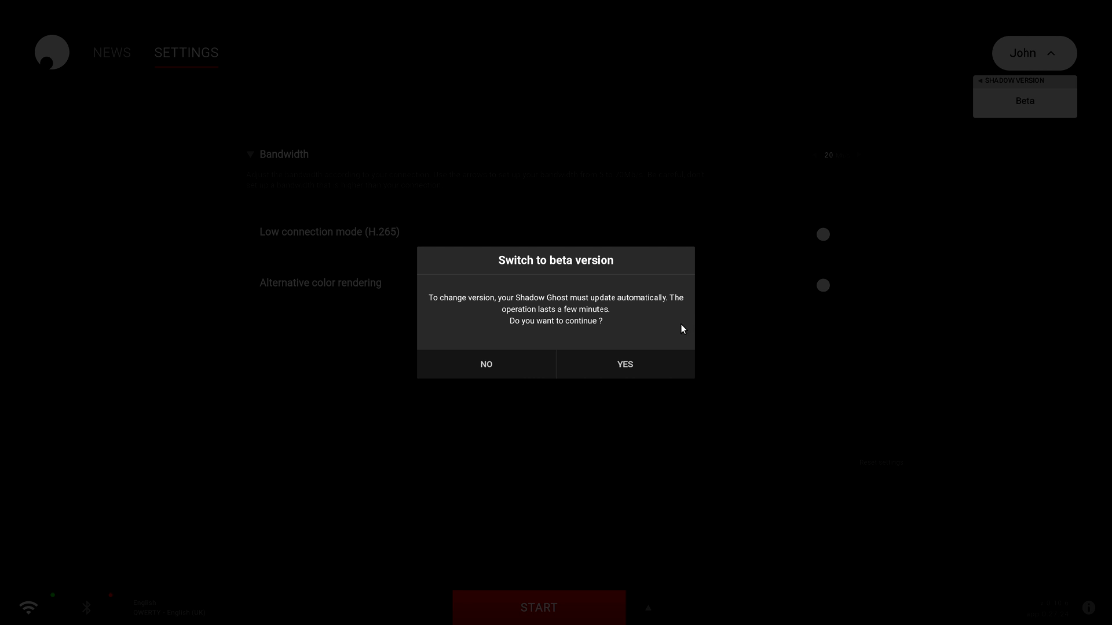
Confirm YES to the automatic beta update and wait for the login screen.
click(624, 364)
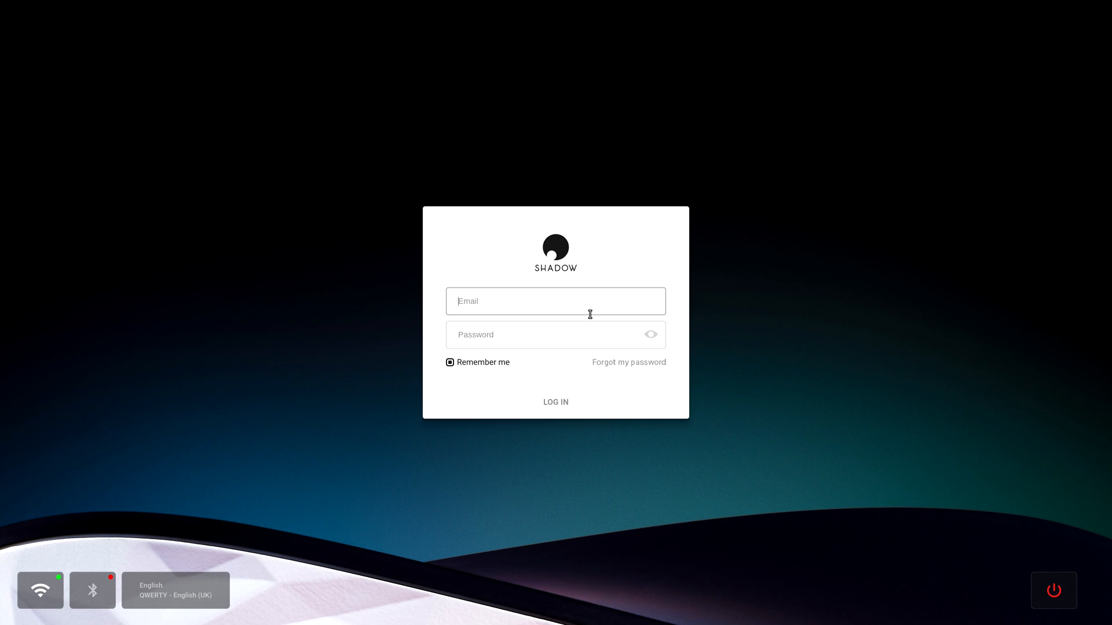
Expand Advanced settings and show the Local network connection description.
click(556, 402)
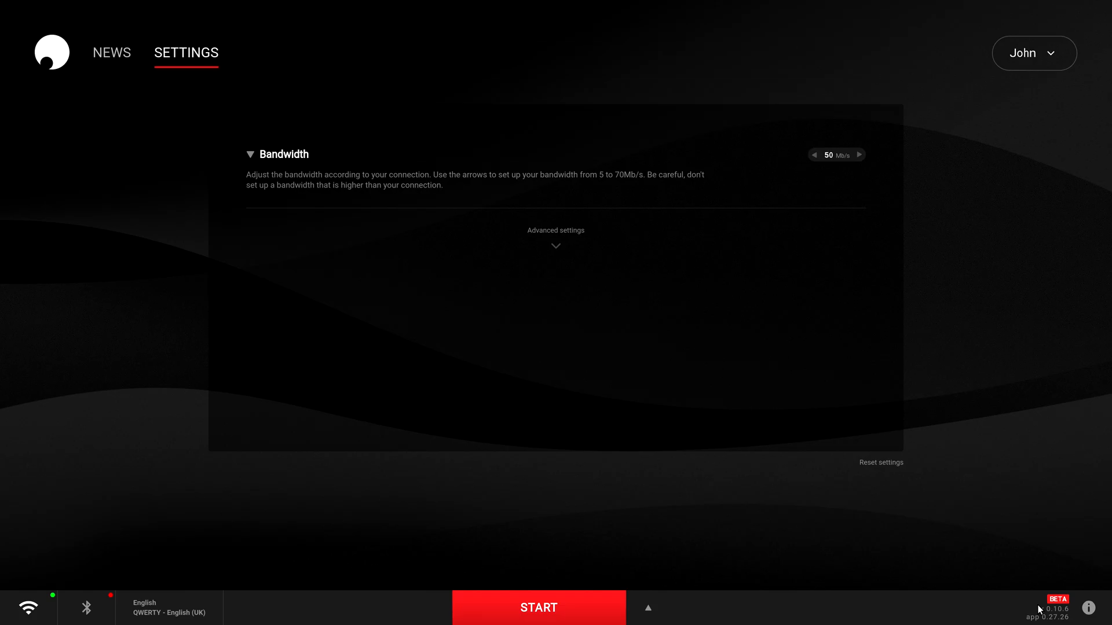
mouse_move(558, 243)
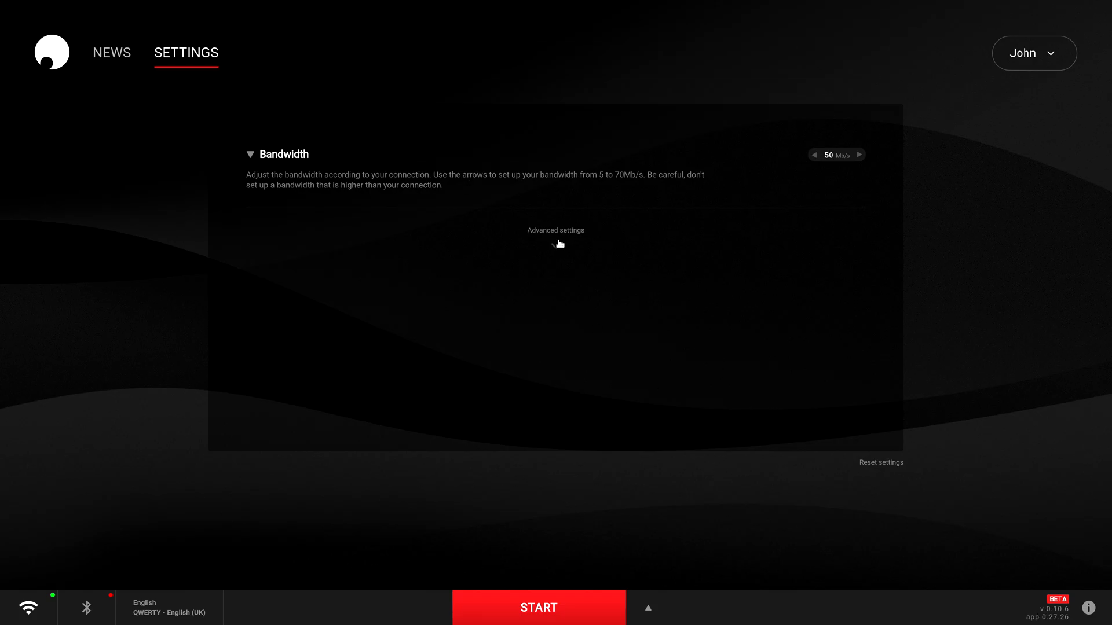
click(555, 231)
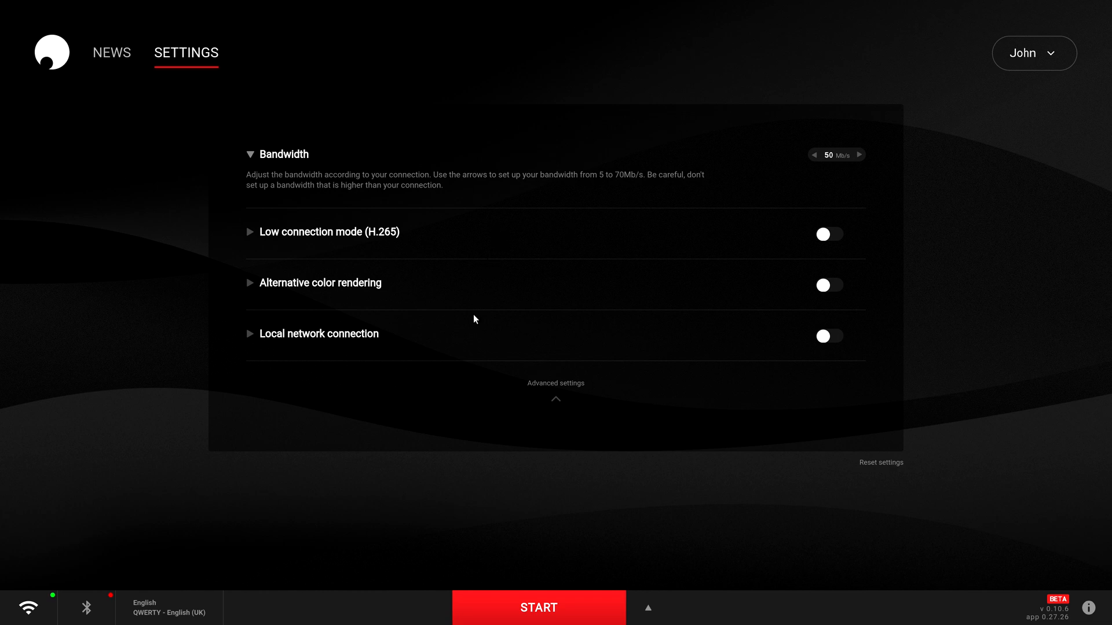
mouse_move(252, 336)
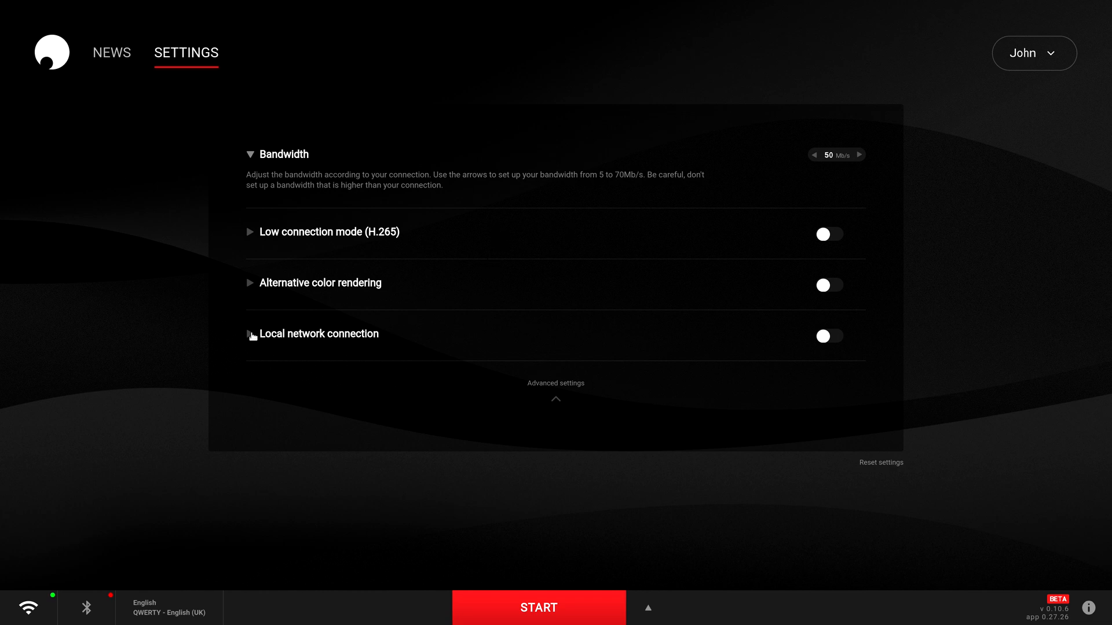
click(318, 334)
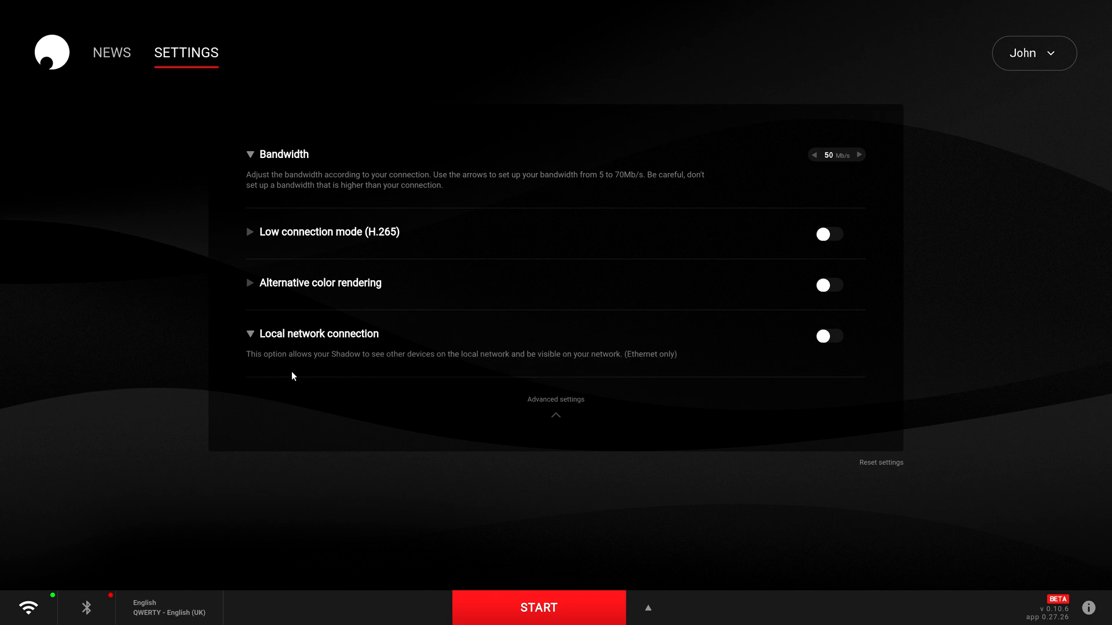
mouse_move(401, 373)
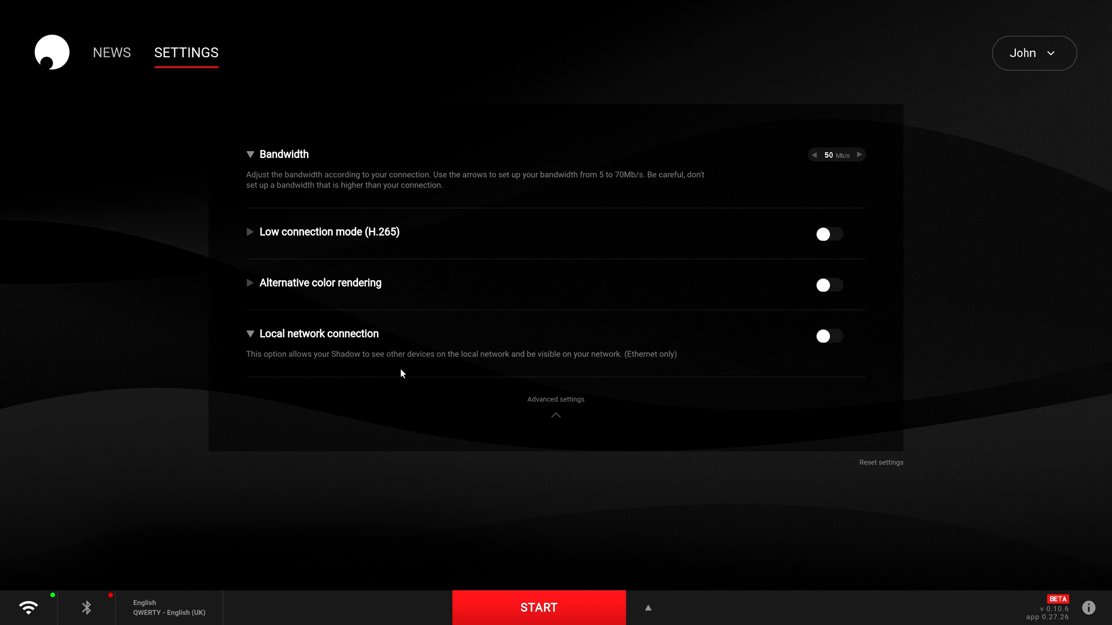
mouse_move(867, 252)
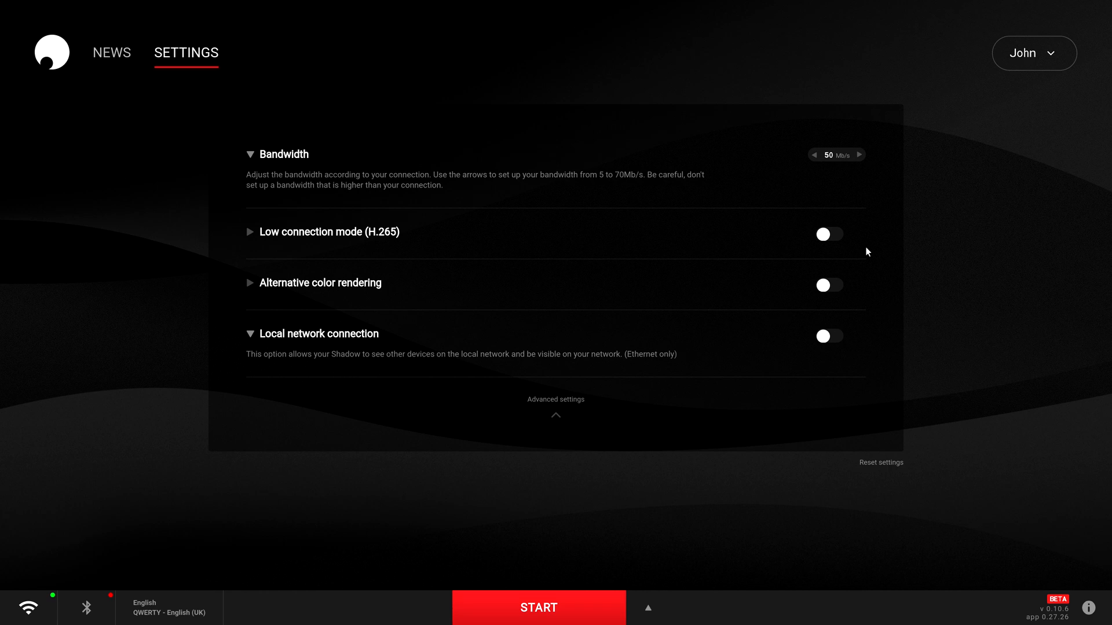
click(1033, 54)
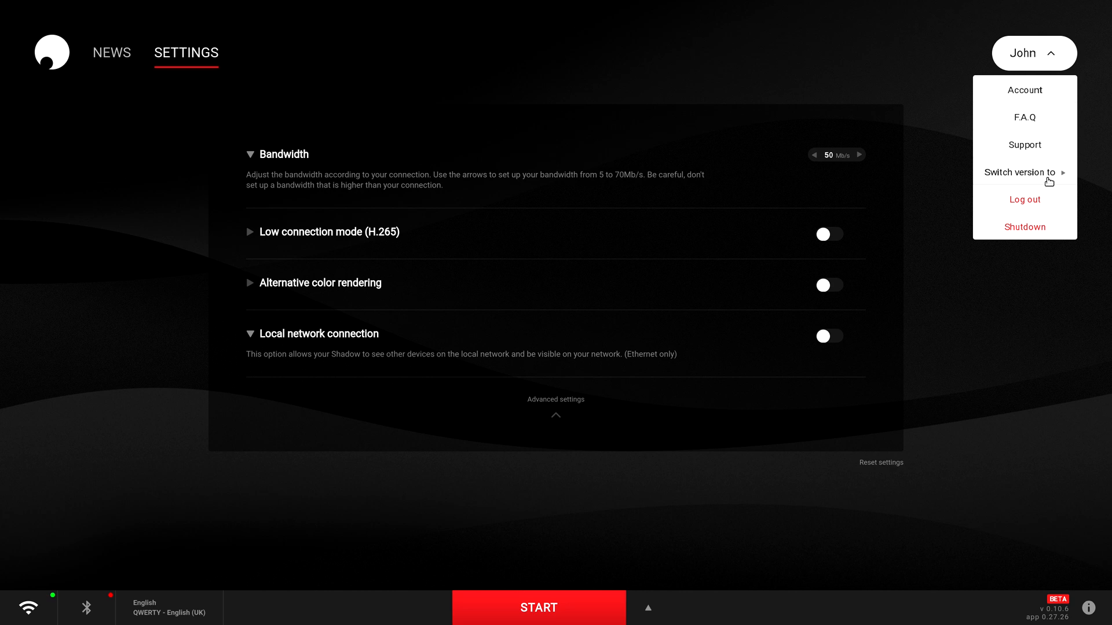
mouse_move(1042, 183)
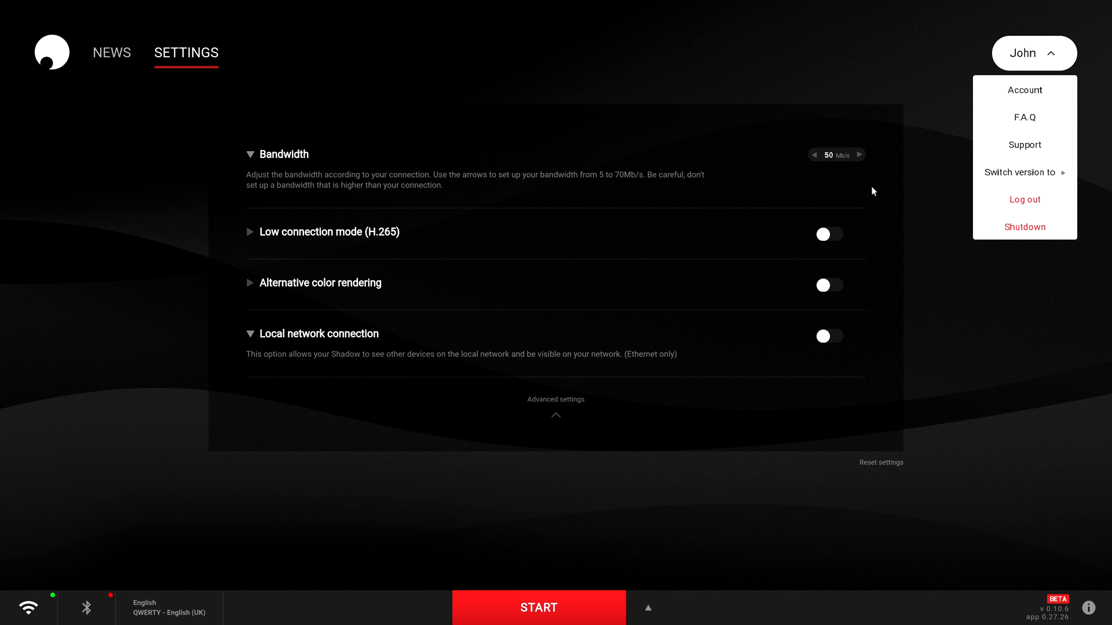
click(1034, 53)
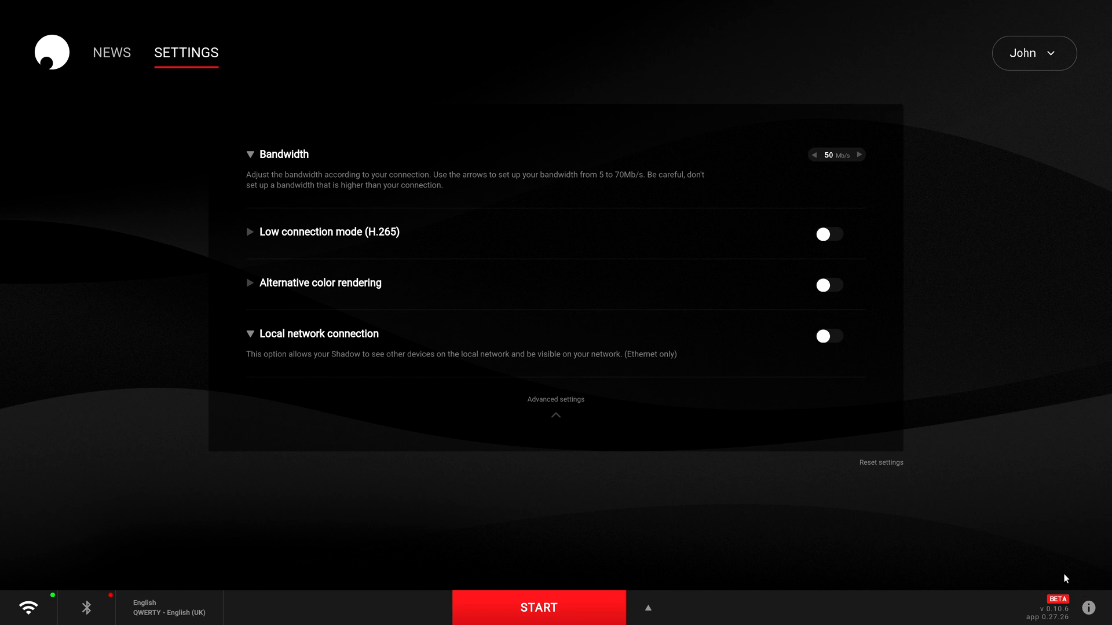
mouse_move(1097, 620)
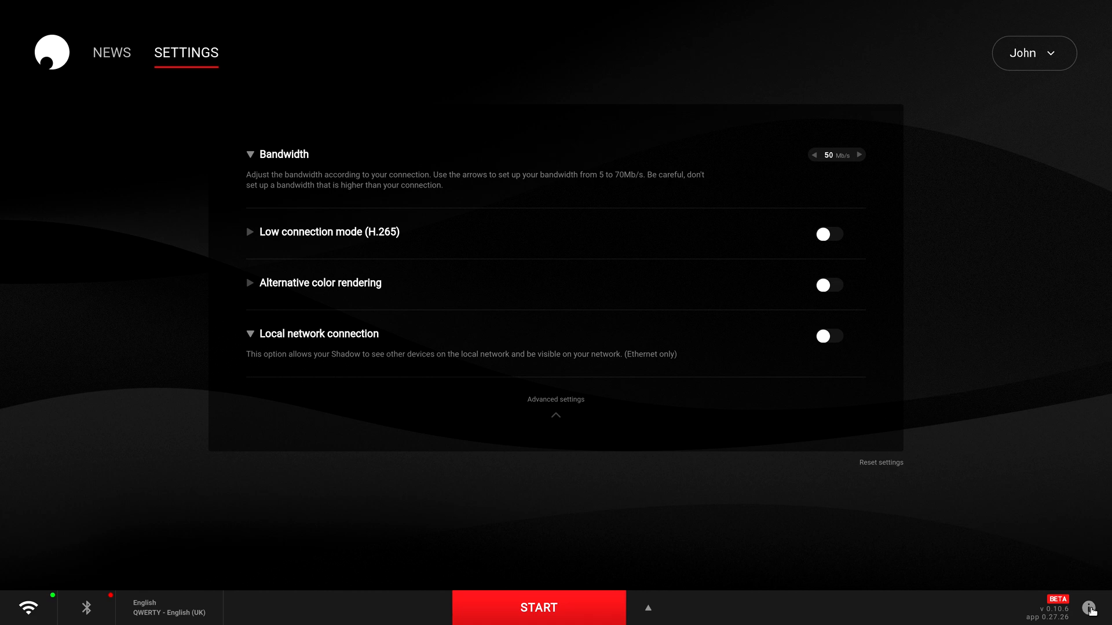
Open the version 0.27.26 release notes from the bottom-right info icon.
click(1090, 609)
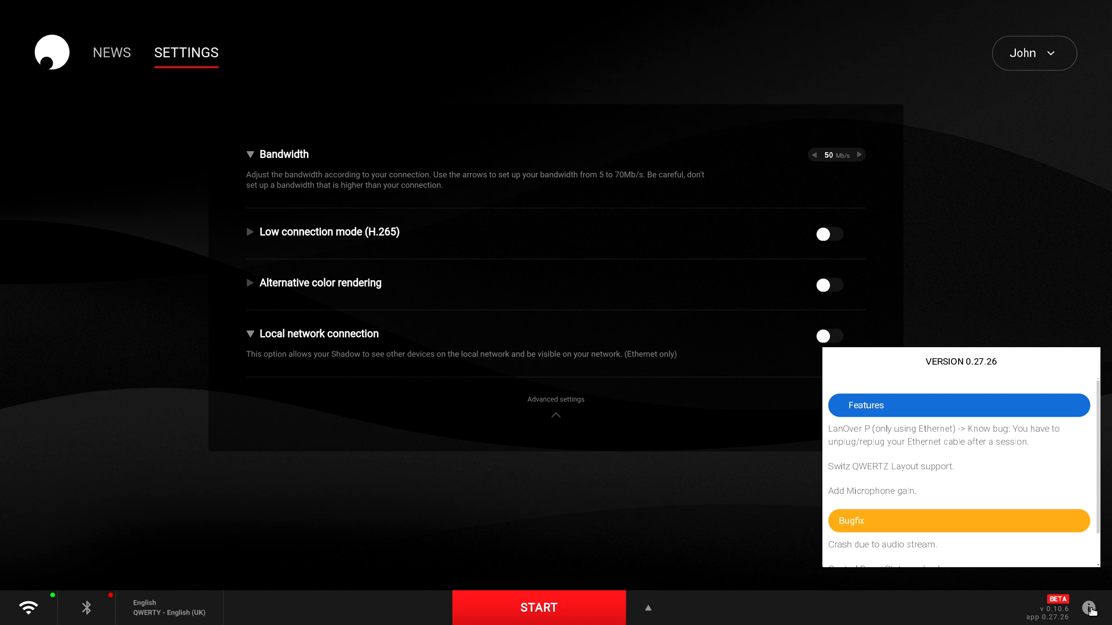
mouse_move(1014, 493)
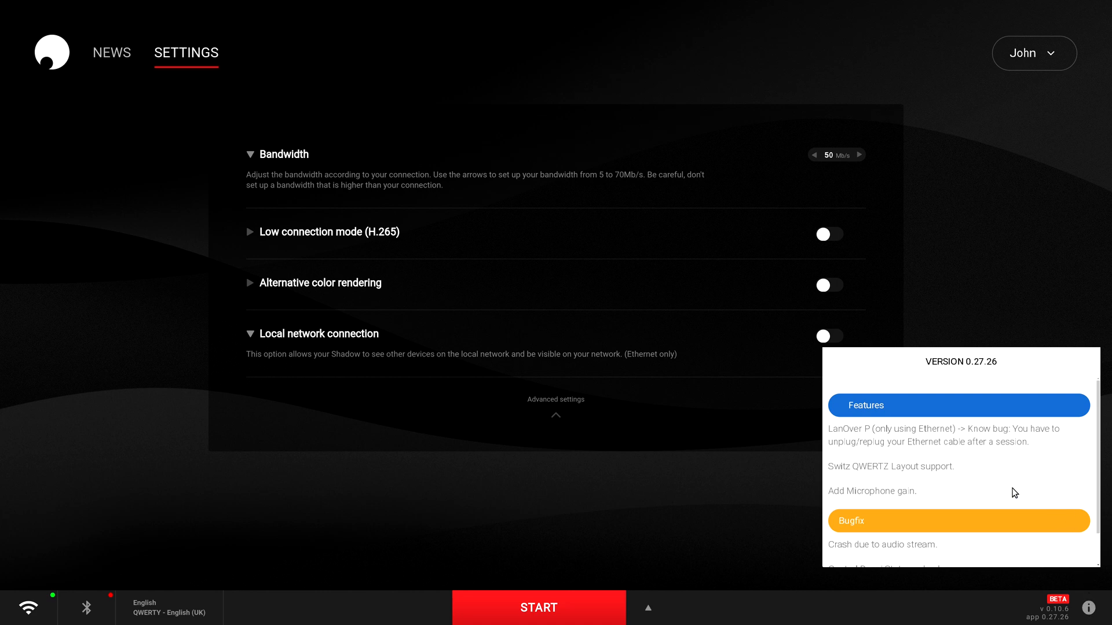